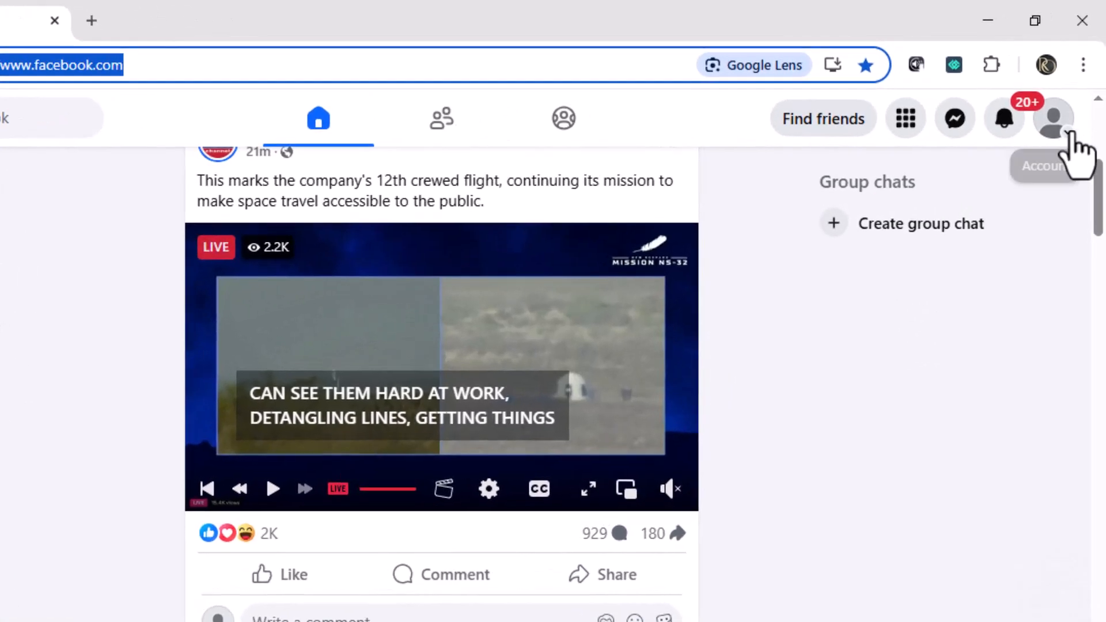
Reach the Settings & privacy submenu from the profile account menu
{"action": "left_click", "coordinate": [1052, 117]}
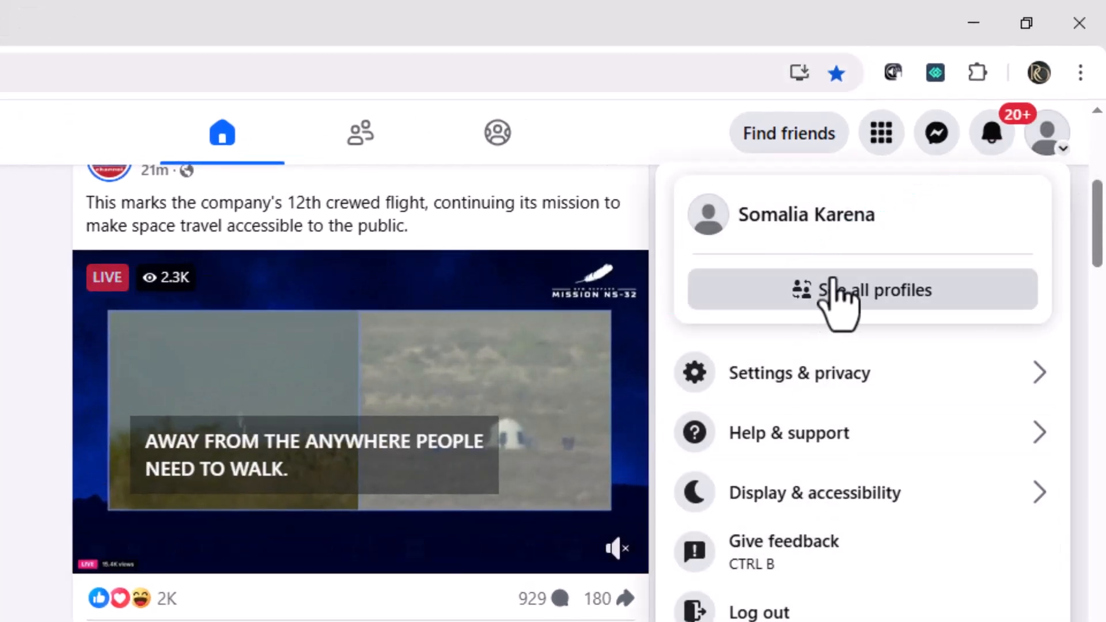
{"action": "mouse_move", "coordinate": [719, 392]}
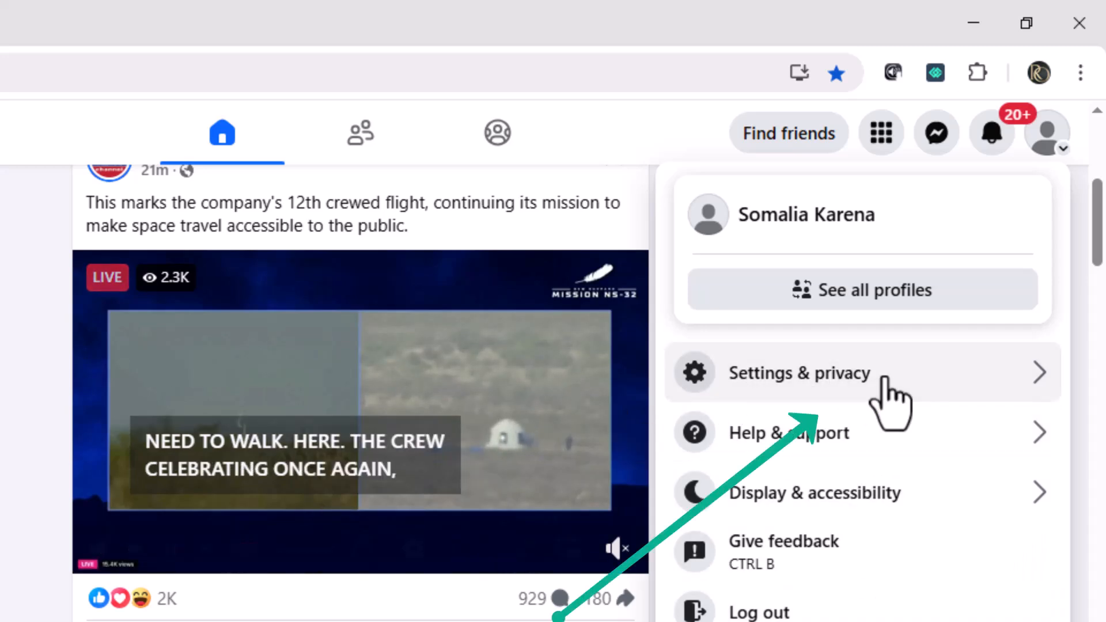
{"action": "left_click", "coordinate": [798, 372]}
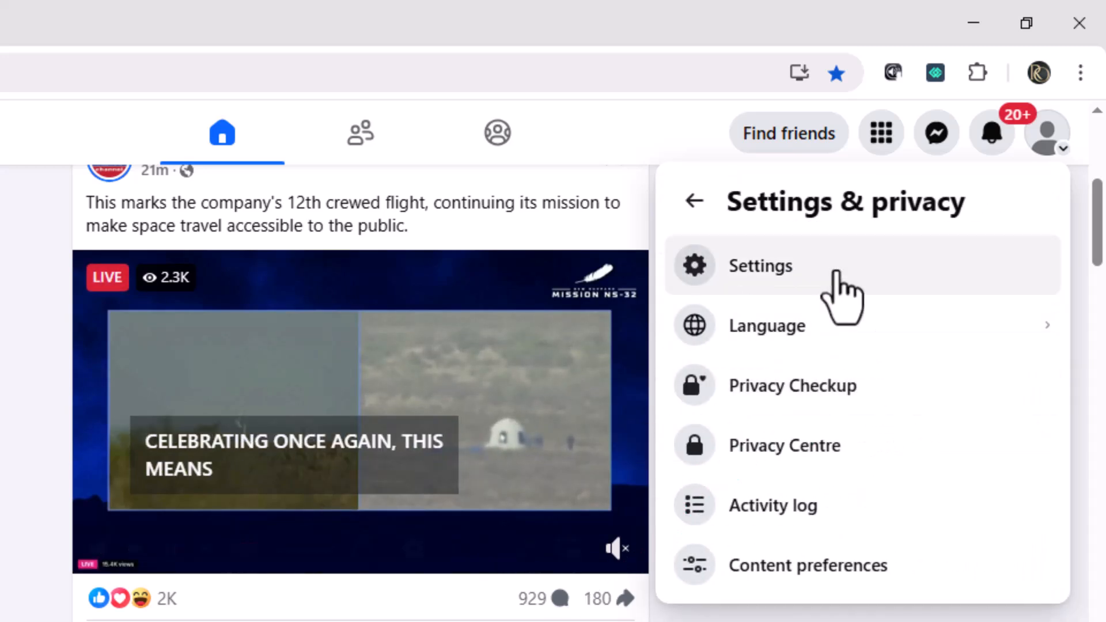
Go into Settings and the Your information and permissions section of Accounts Centre
{"action": "left_click", "coordinate": [760, 266]}
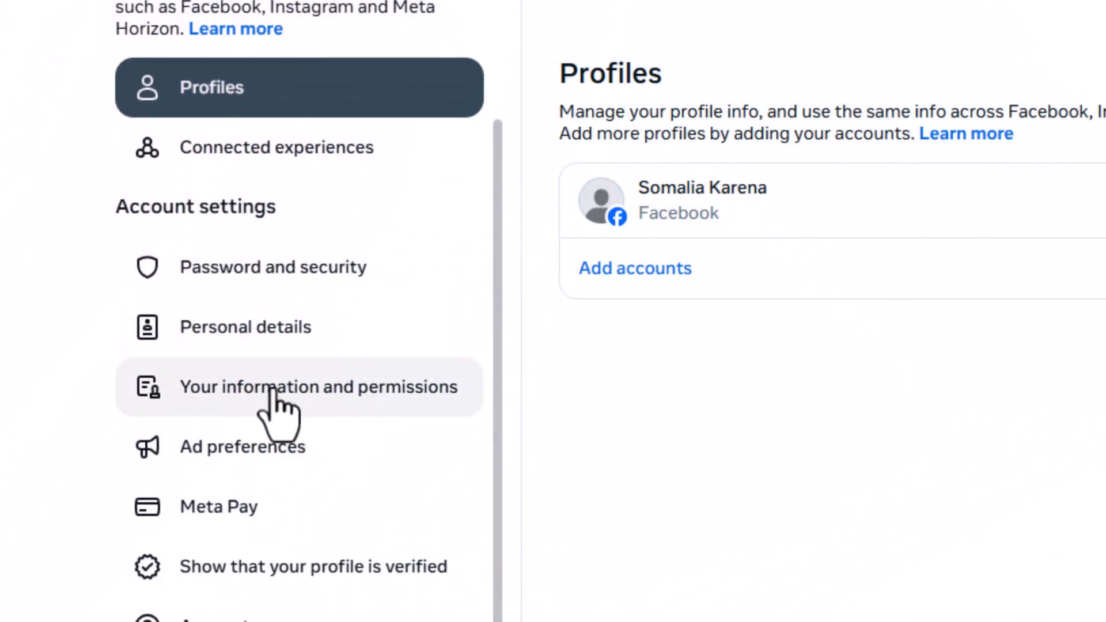
{"action": "left_click", "coordinate": [318, 388]}
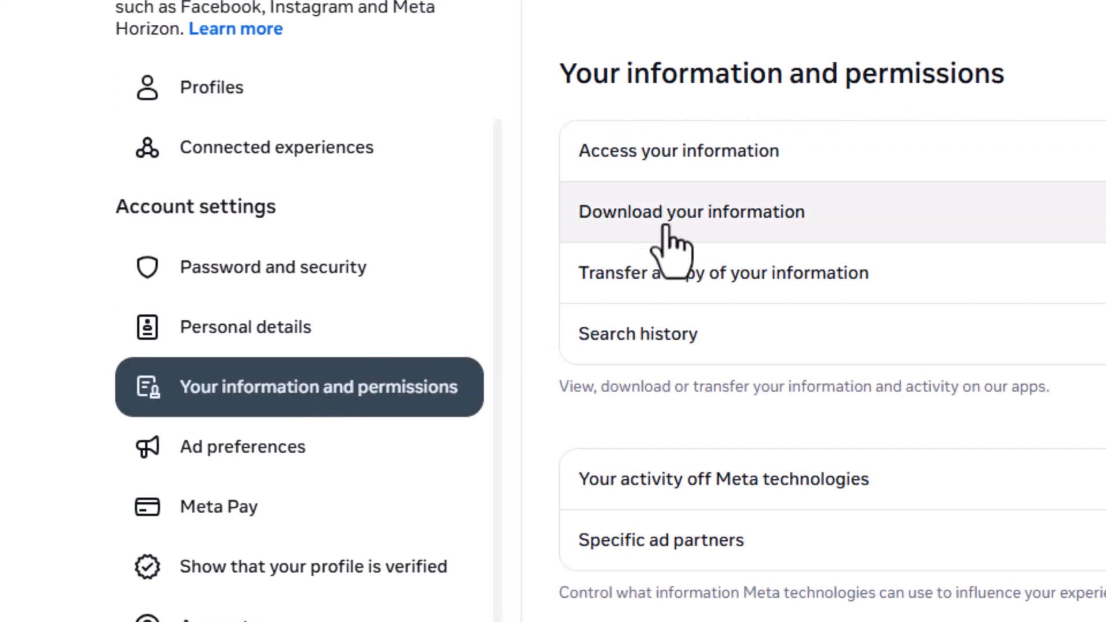
Show Personal information under Access your information, revealing the 14 May 2025 creation date
{"action": "left_click", "coordinate": [678, 150]}
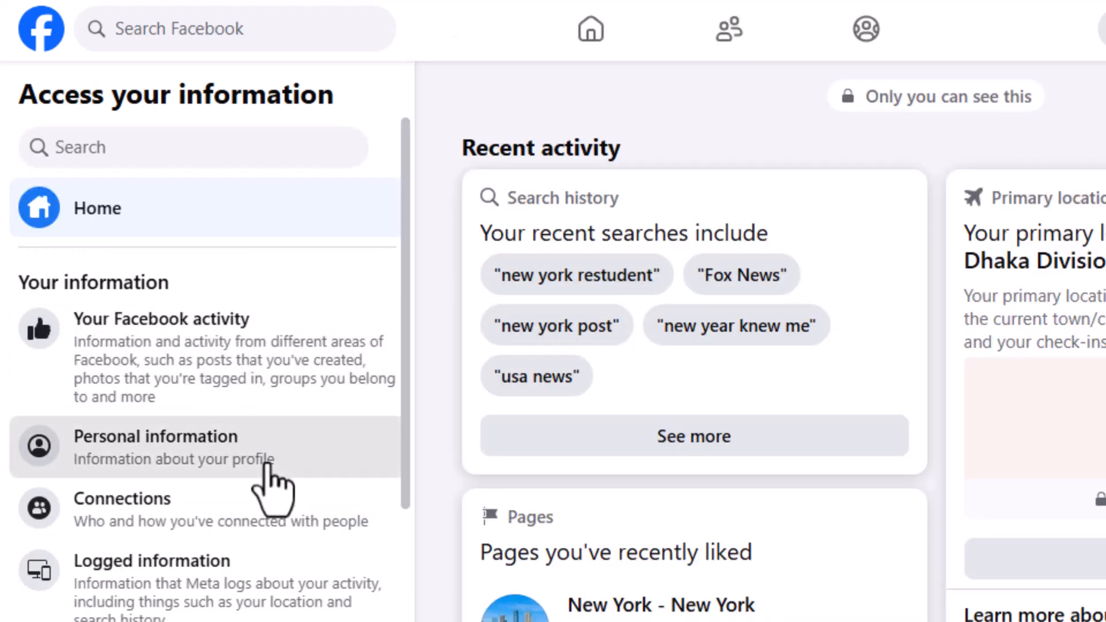
{"action": "left_click", "coordinate": [156, 436]}
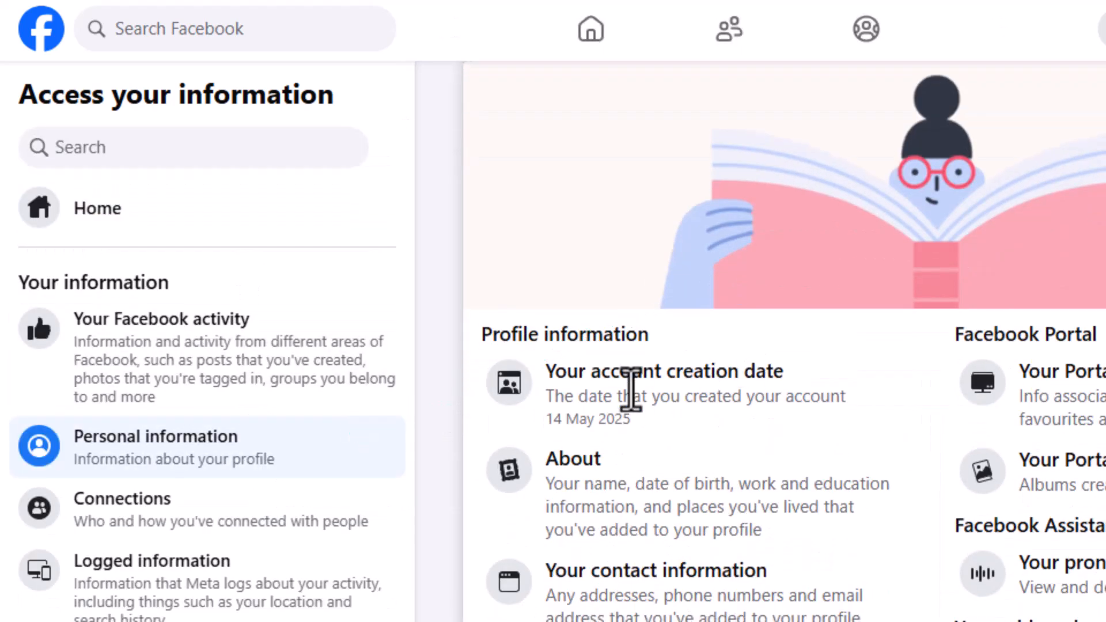